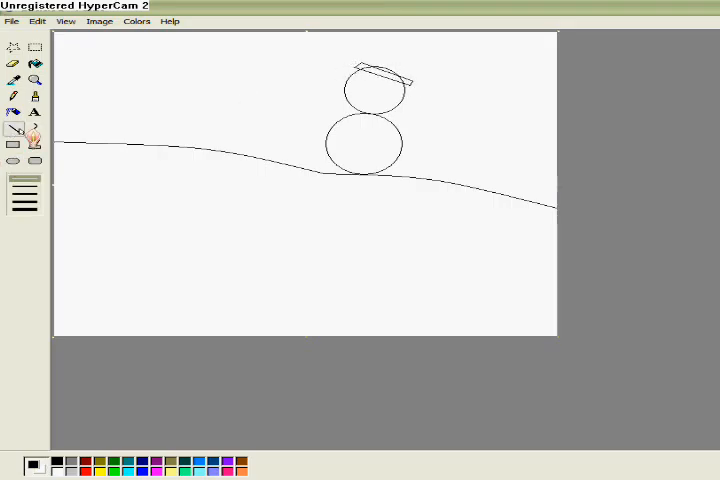
Pick and confirm the drawing colour for the top hat outline and back hill line
{"action": "left_click", "coordinate": [136, 20]}
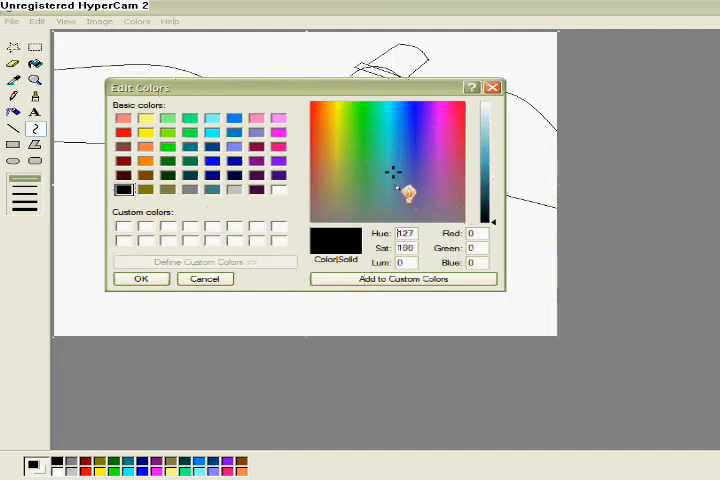
{"action": "left_click", "coordinate": [204, 280]}
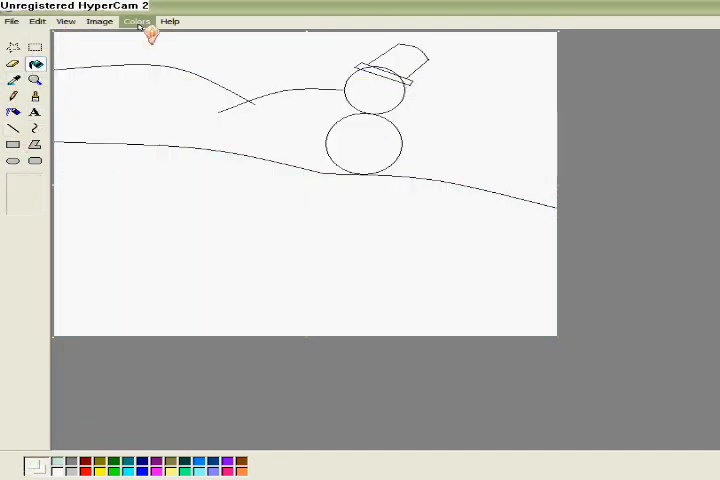
Choose a pale teal for filling the foreground snowy slope
{"action": "left_click", "coordinate": [136, 20]}
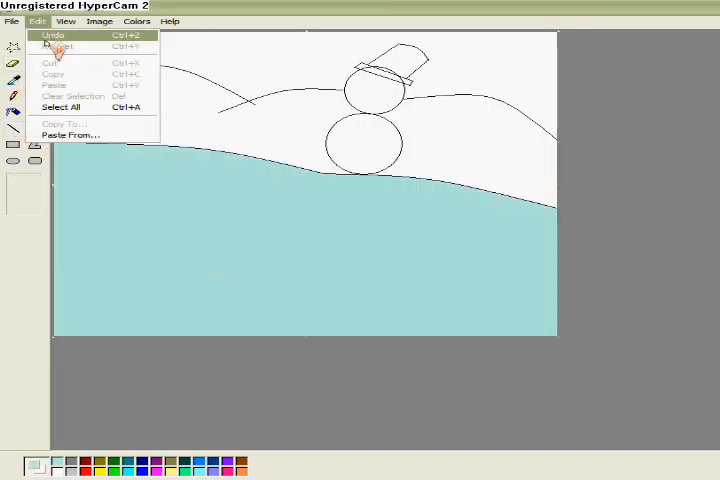
{"action": "left_click", "coordinate": [136, 20]}
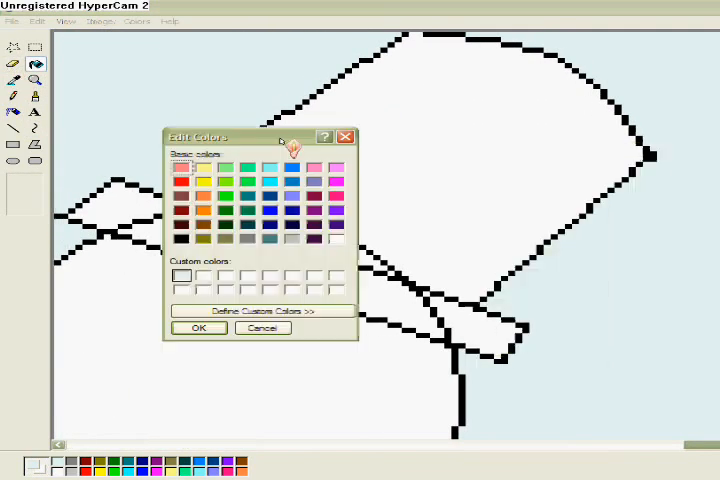
Confirm the picked colour for painting the hat black with a red band
{"action": "left_click", "coordinate": [200, 328]}
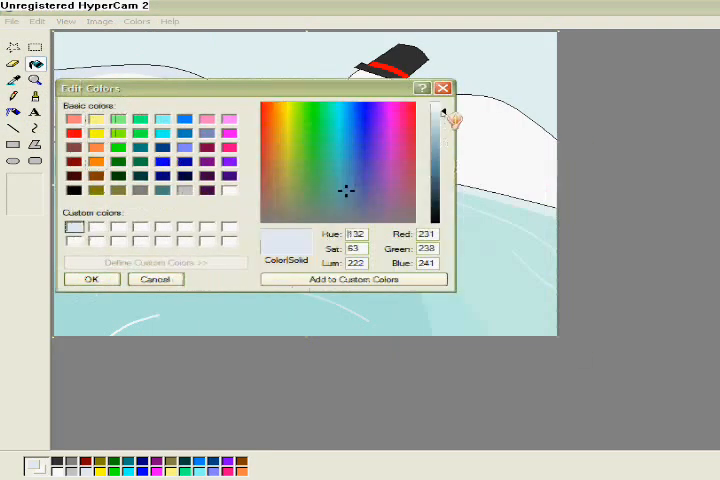
Confirm the custom pale blue used to fill the sky
{"action": "left_click", "coordinate": [156, 280]}
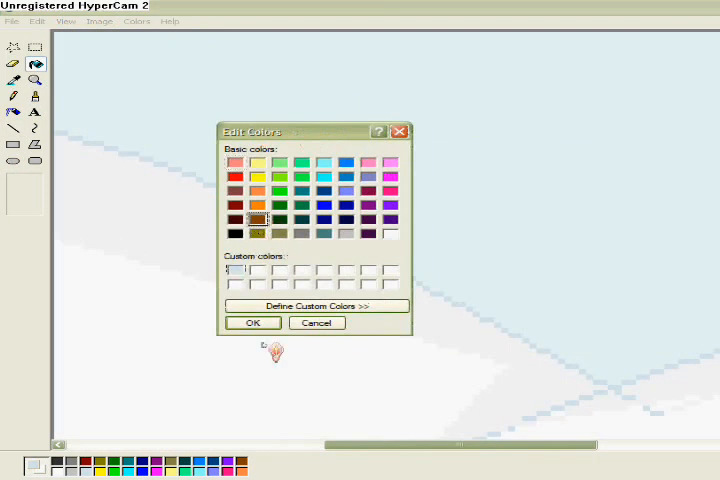
Confirm the colour chosen for shading the snowy hills
{"action": "left_click", "coordinate": [252, 322]}
{"action": "type", "text": "snow.bmp"}
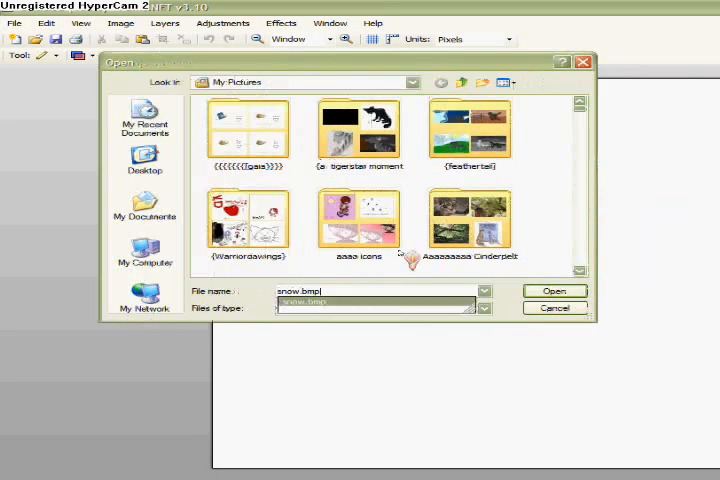
{"action": "left_click", "coordinate": [552, 292]}
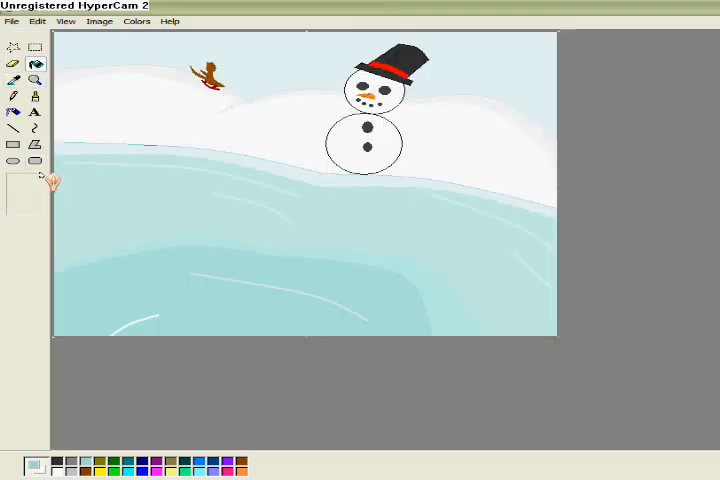
Type the blue caption text across the slope, currently reading "this is the en"
{"action": "type", "text": "W"}
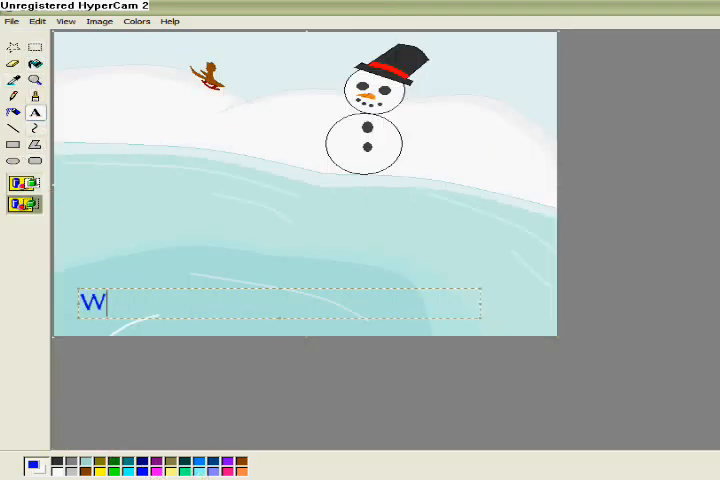
{"action": "type", "text": "i just had to have that cat in t"}
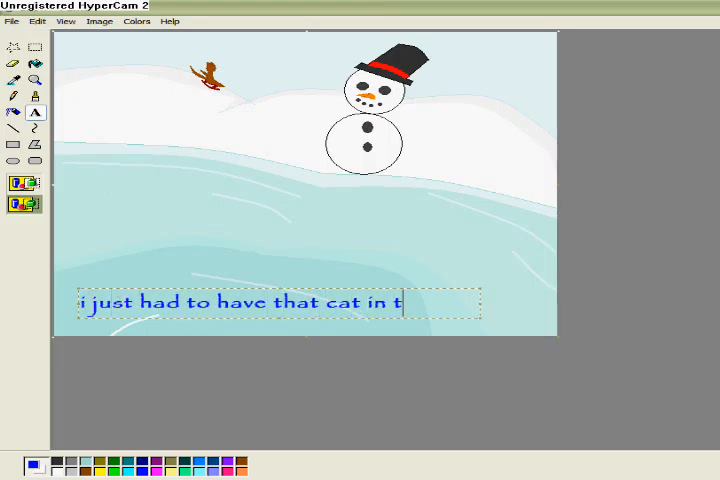
{"action": "type", "text": "this is the en"}
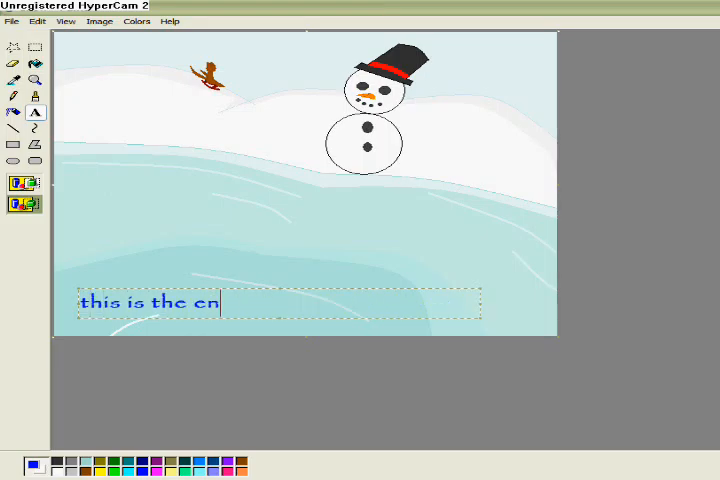